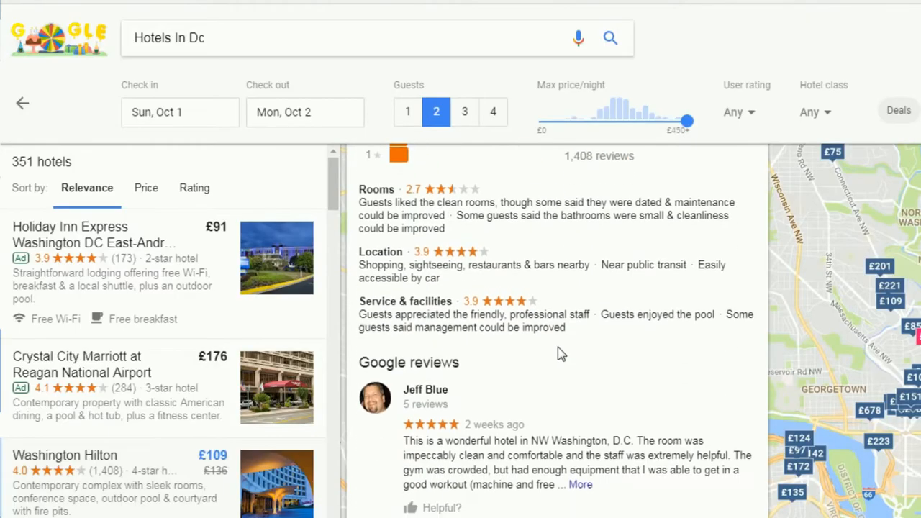
Show the Lodging dashboard with guest experience heatmap, social health and channel score.
scroll(down, 3)
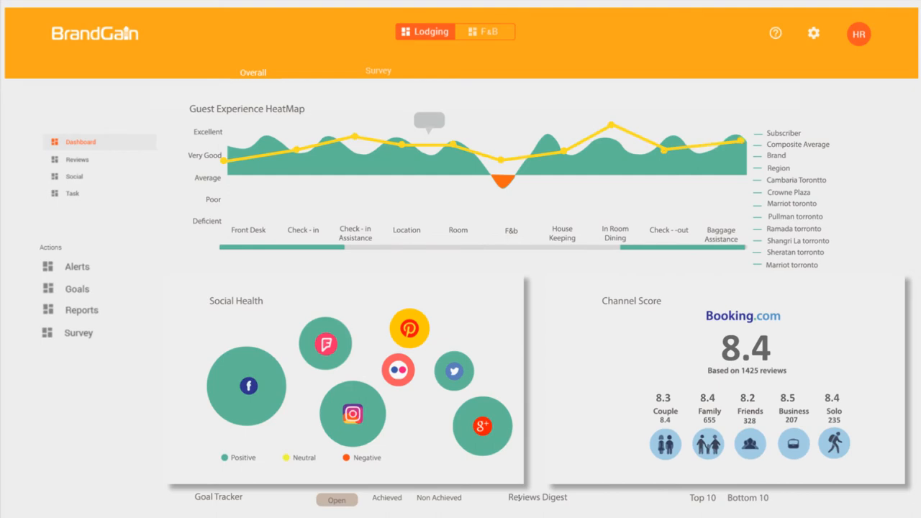
click(377, 70)
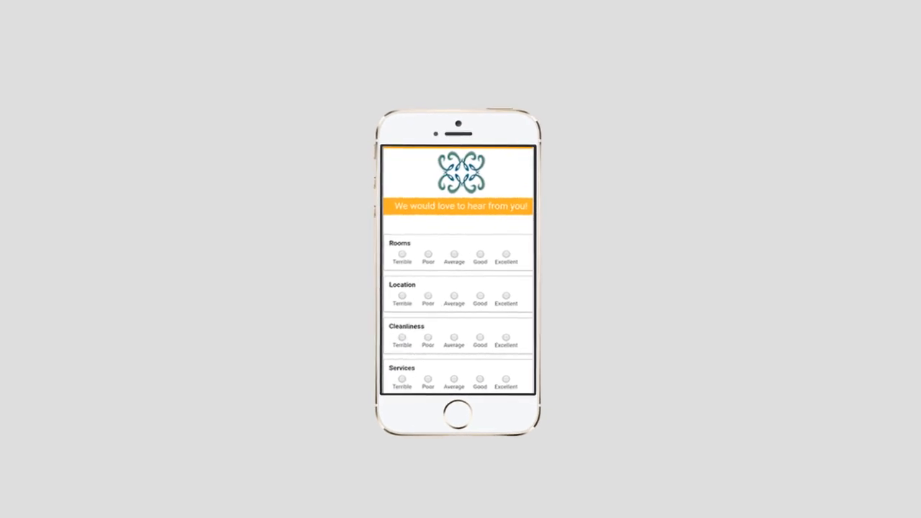
Scroll the phone survey through the rooms, location, cleanliness and services rating questions.
scroll(down, 3)
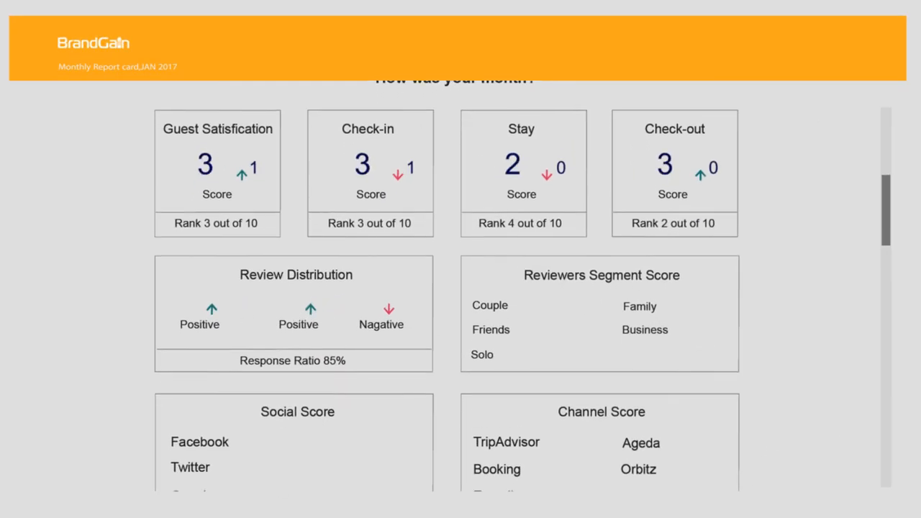
Scroll the January 2017 report past the score cards to the 'How is your competition doing?' table.
scroll(down, 3)
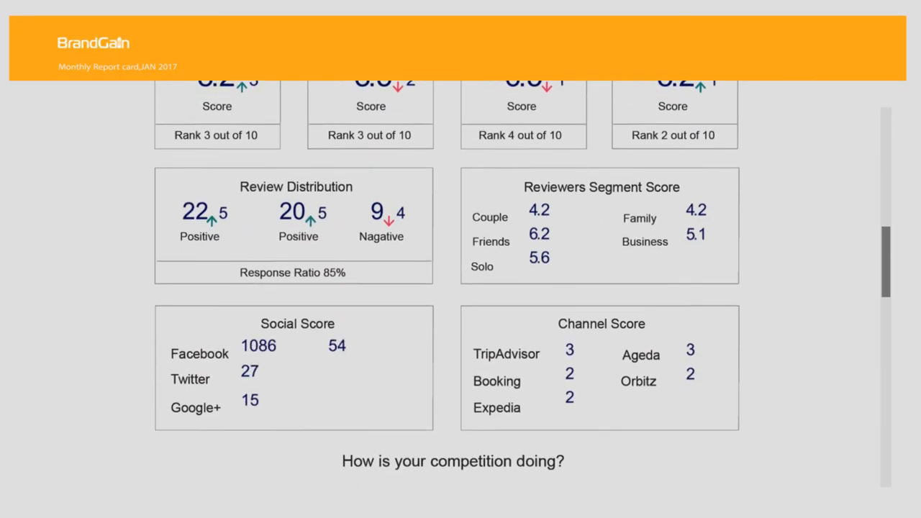
scroll(down, 3)
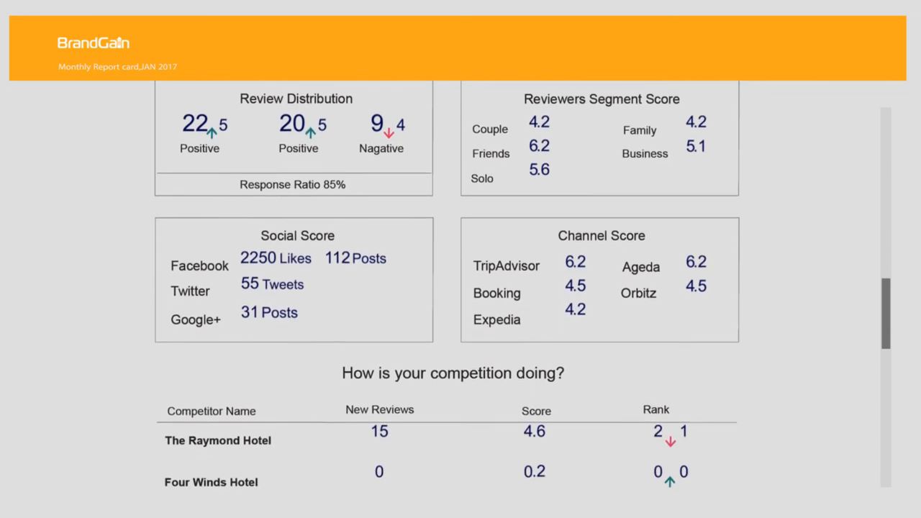
scroll(down, 3)
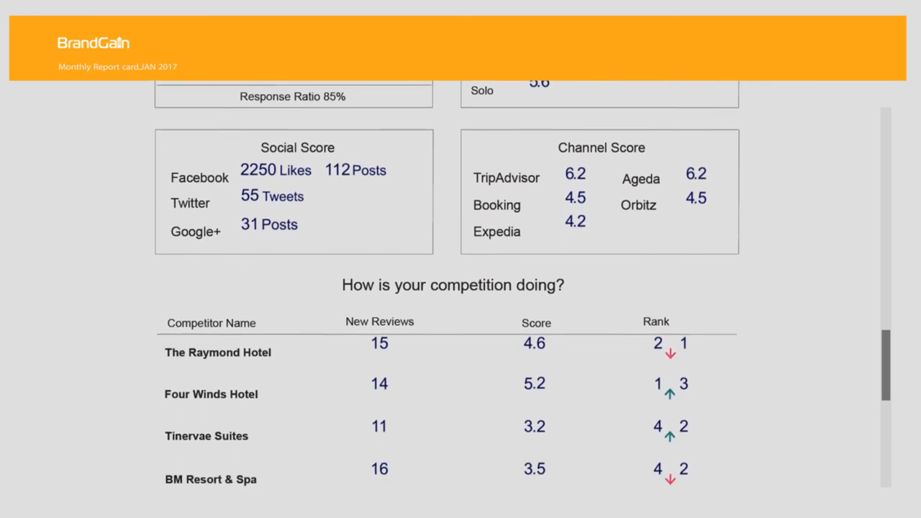
scroll(down, 3)
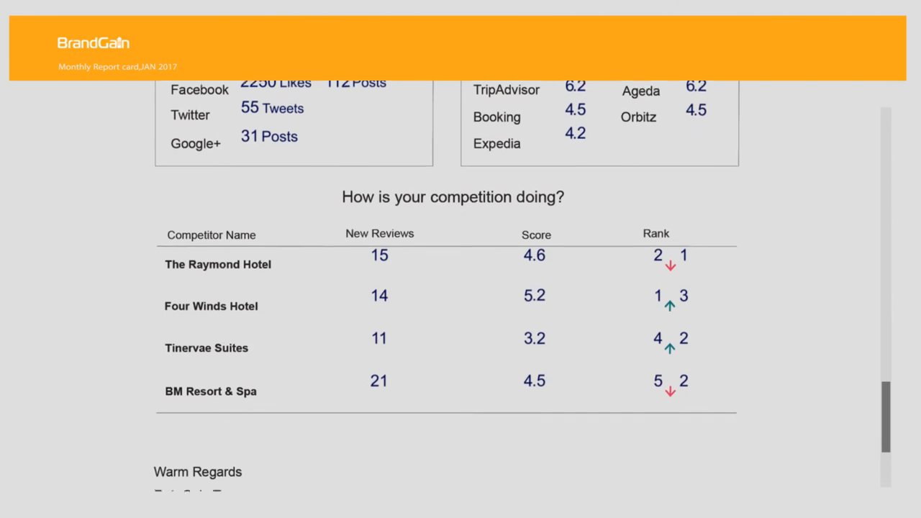